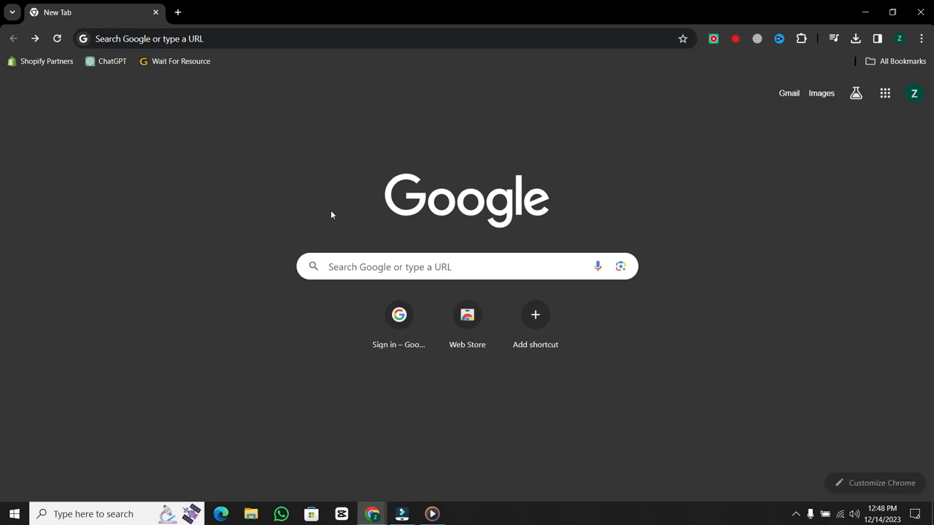
mouse_move(174, 146)
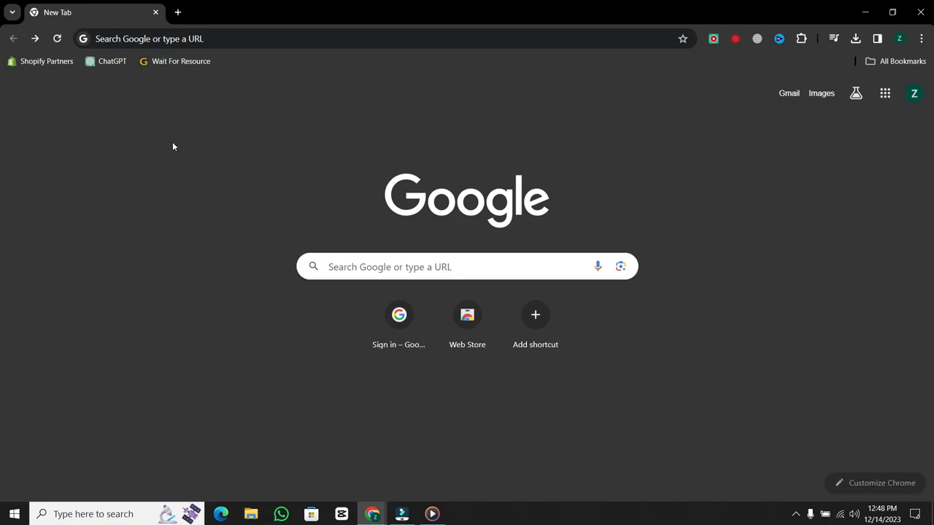
mouse_move(178, 89)
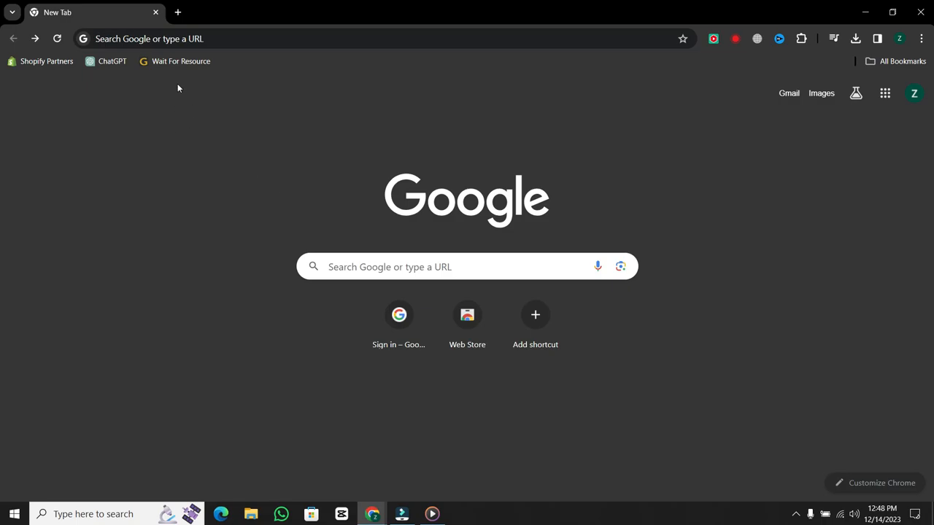
mouse_move(213, 203)
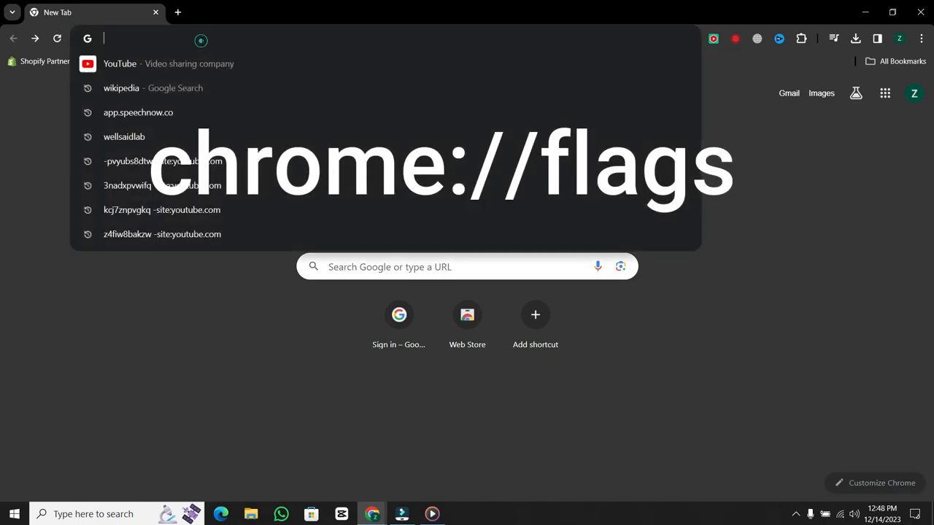
- Navigate to chrome://flags to show Chrome's experimental features page
type("cheo")
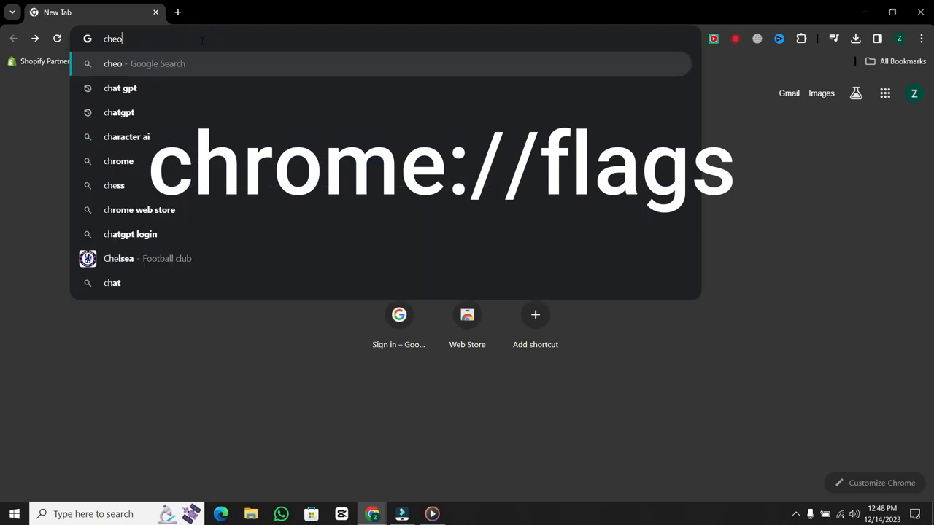
type("chrome://flags/")
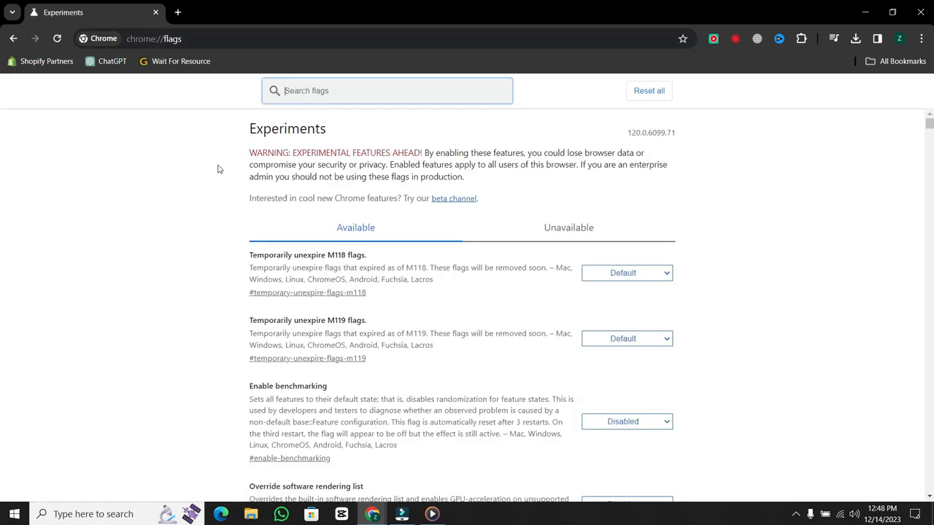
mouse_move(341, 126)
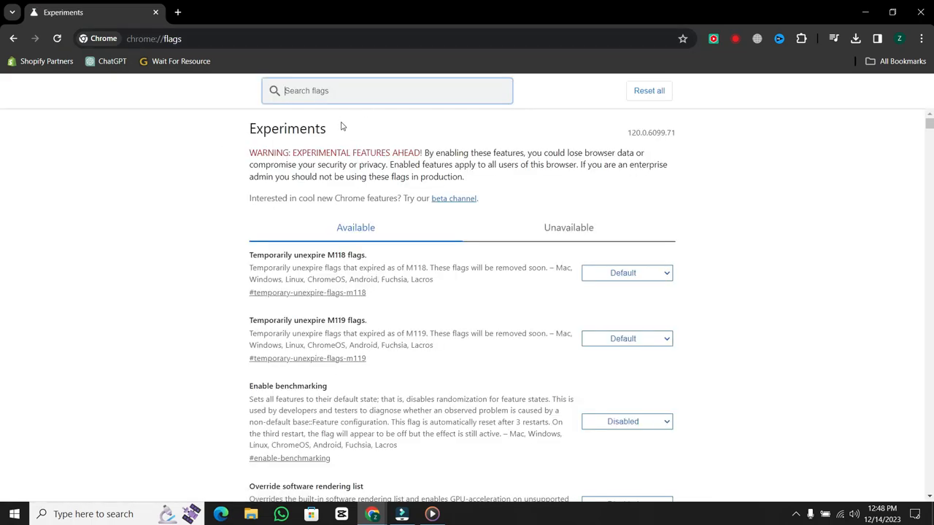
- Filter the flags list by 'Reading mode' and bring up the Reading Mode flag's choices
type("Reading mode")
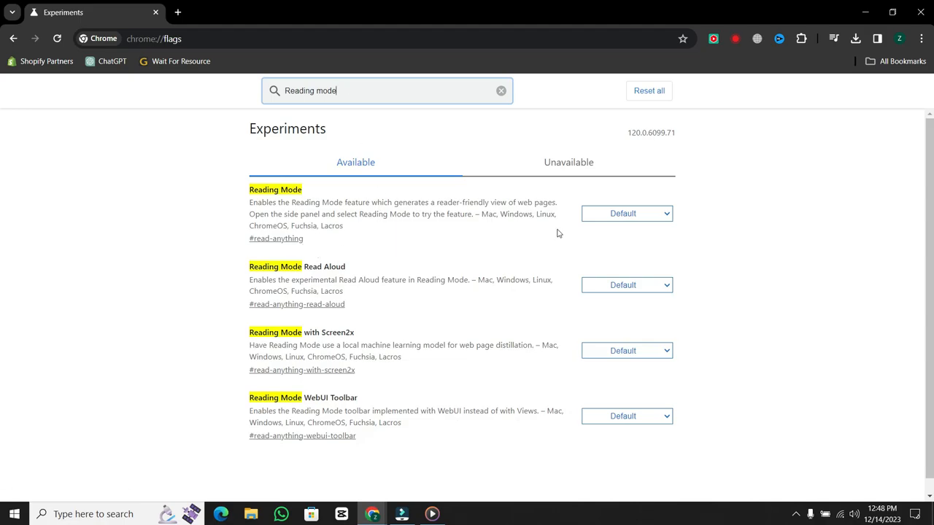
mouse_move(520, 231)
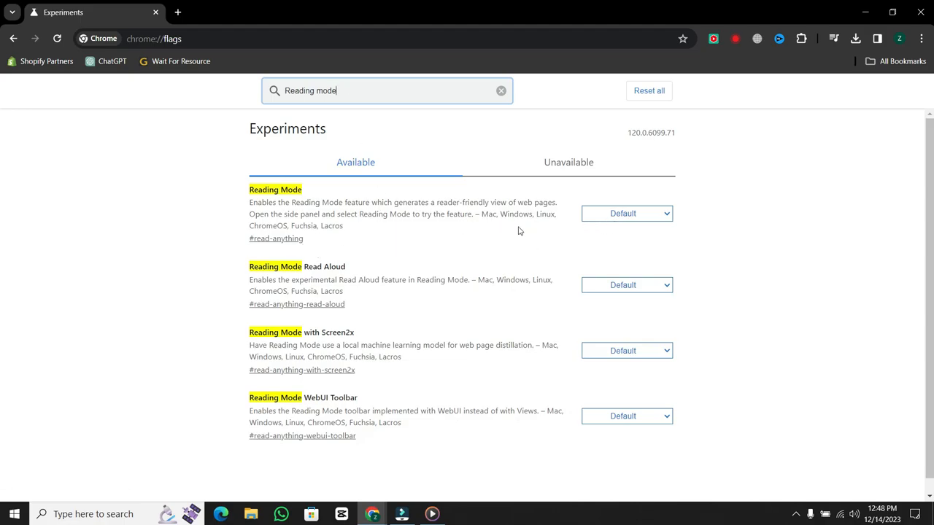
left_click(625, 213)
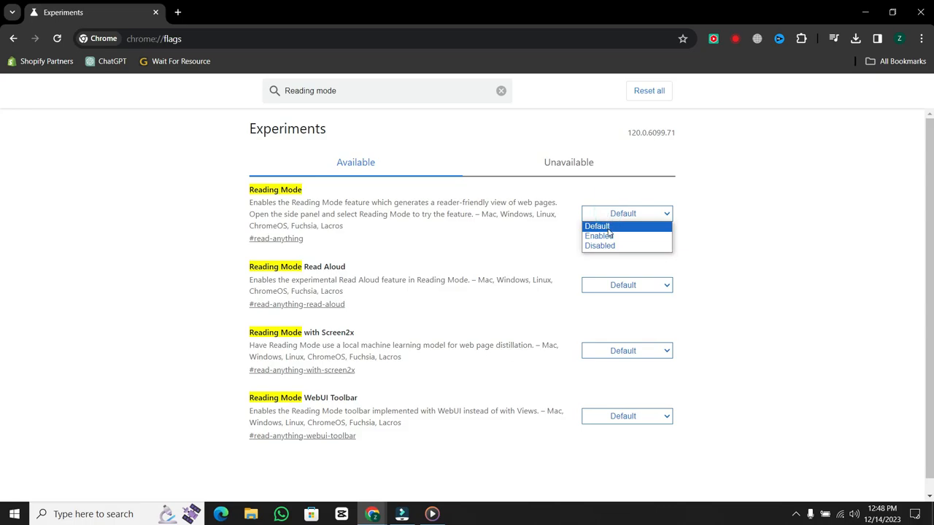
- Set the Reading Mode flag to Enabled and relaunch Chrome to apply it
left_click(598, 237)
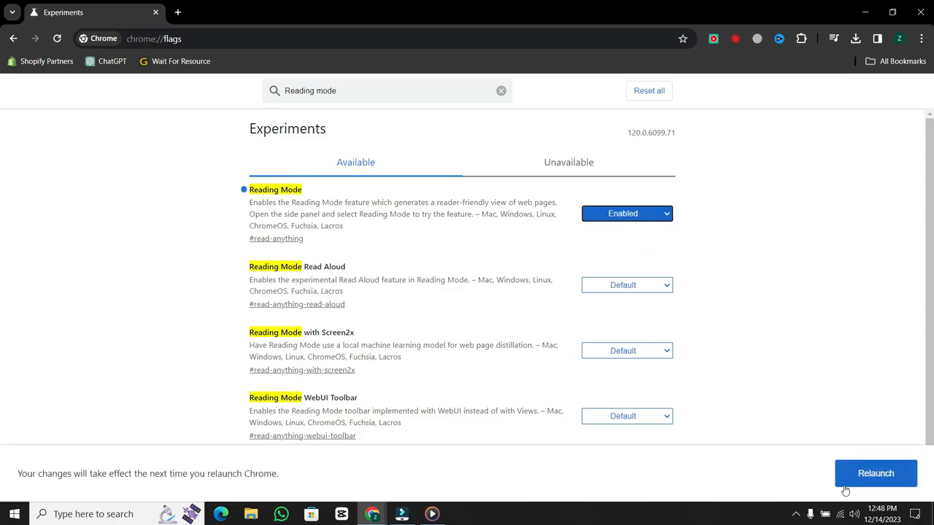
left_click(876, 473)
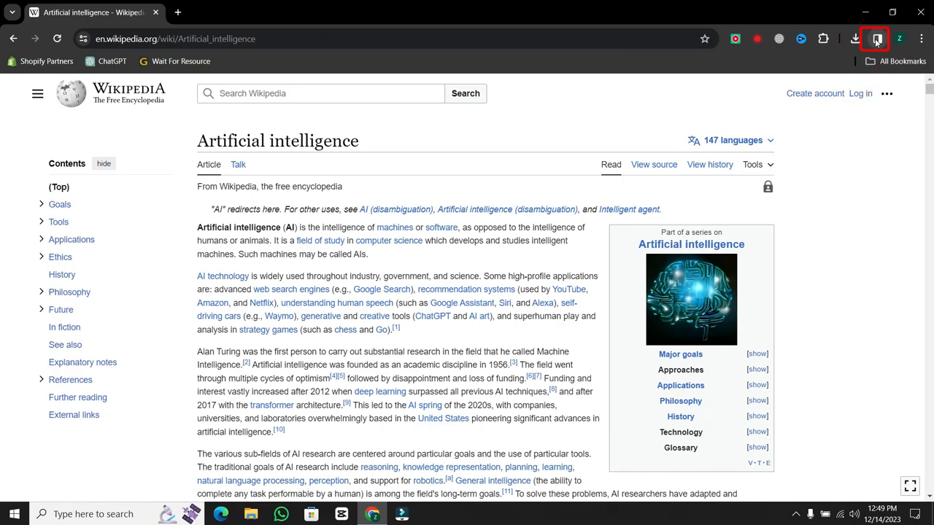
- Show the Artificial intelligence article in the side panel's Reading mode view
left_click(875, 38)
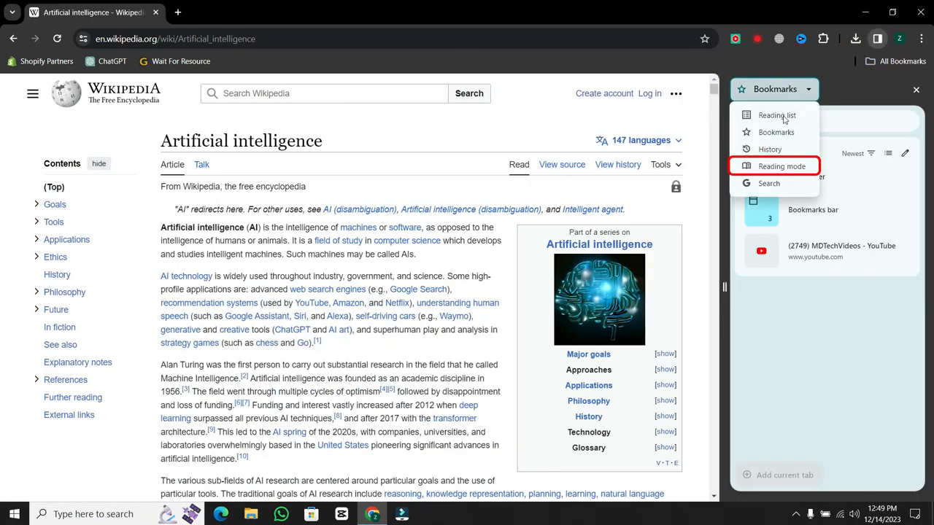
left_click(782, 166)
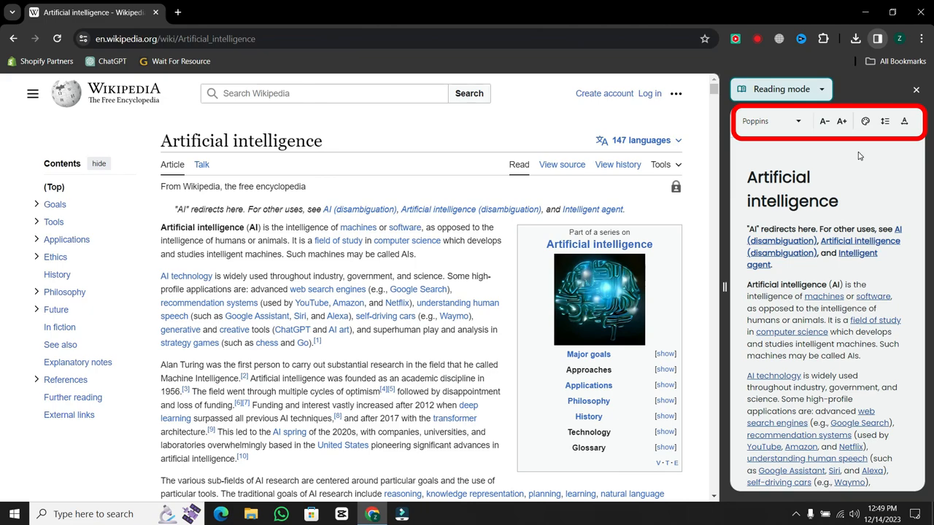
mouse_move(840, 129)
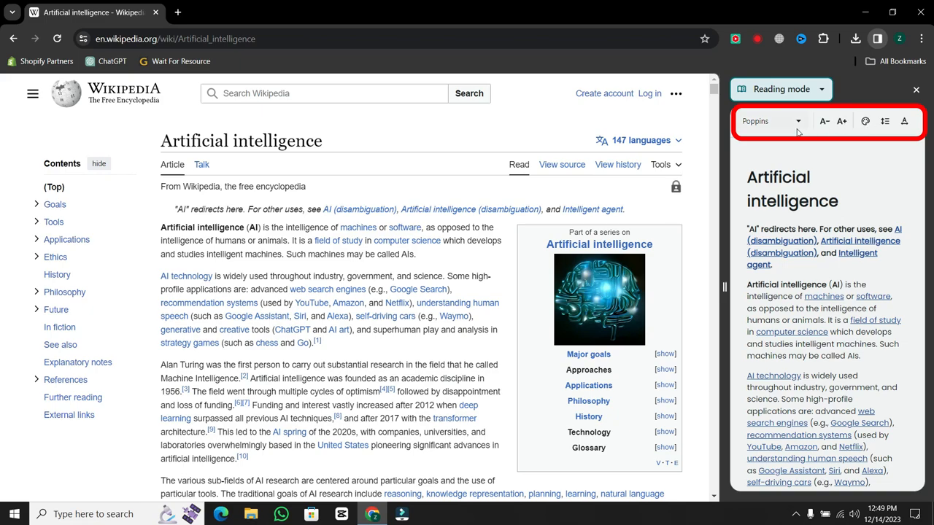
mouse_move(885, 144)
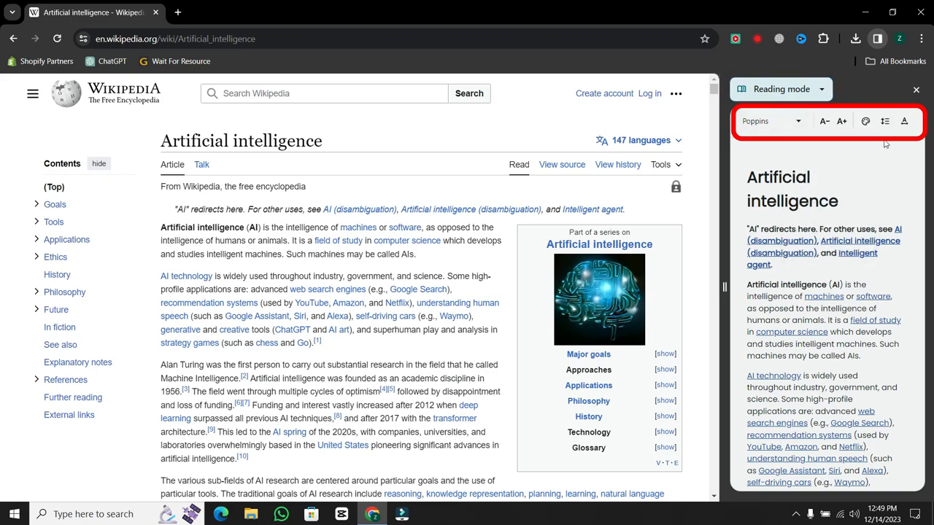
- Reveal the Reading mode line spacing choices: Standard, Wide, Very wide
left_click(905, 122)
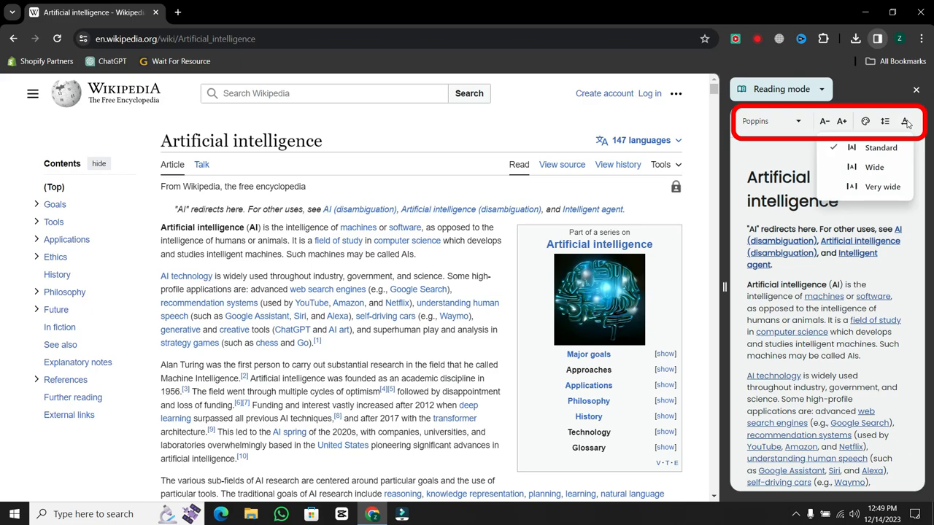